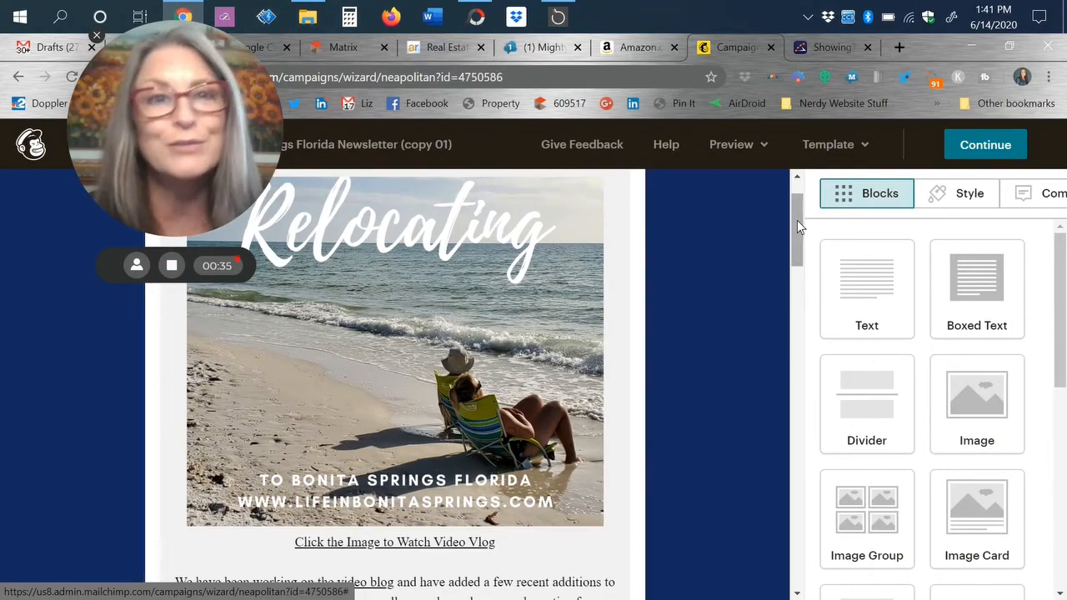
# Scroll past the Relocating header photo to the intro paragraphs and reference links
pyautogui.scroll(-3)
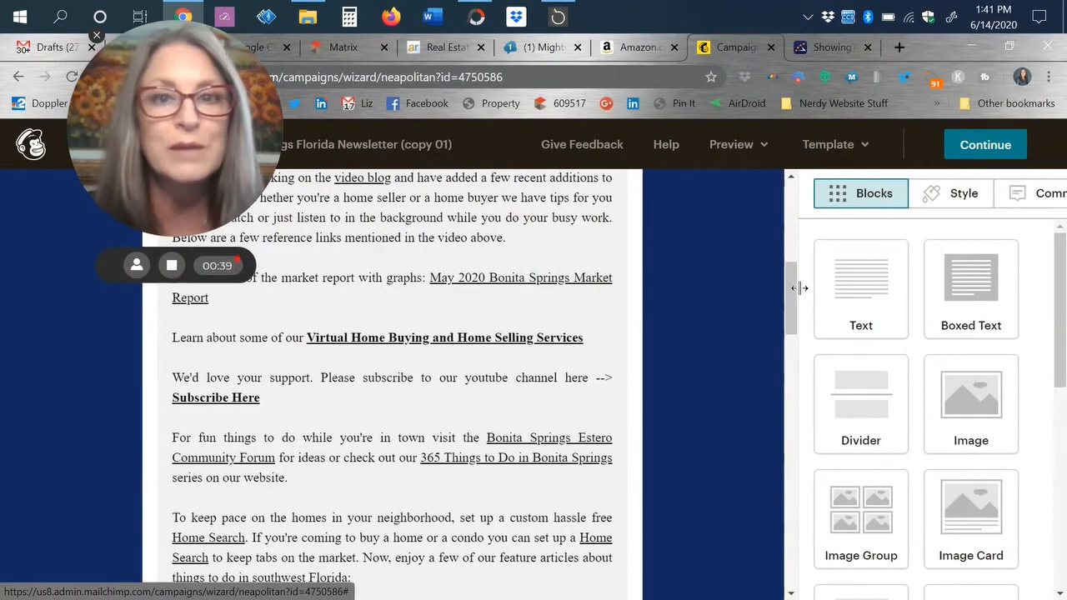
# Scroll down to the condo listing, market statistics and 365 things to do columns
pyautogui.scroll(-3)
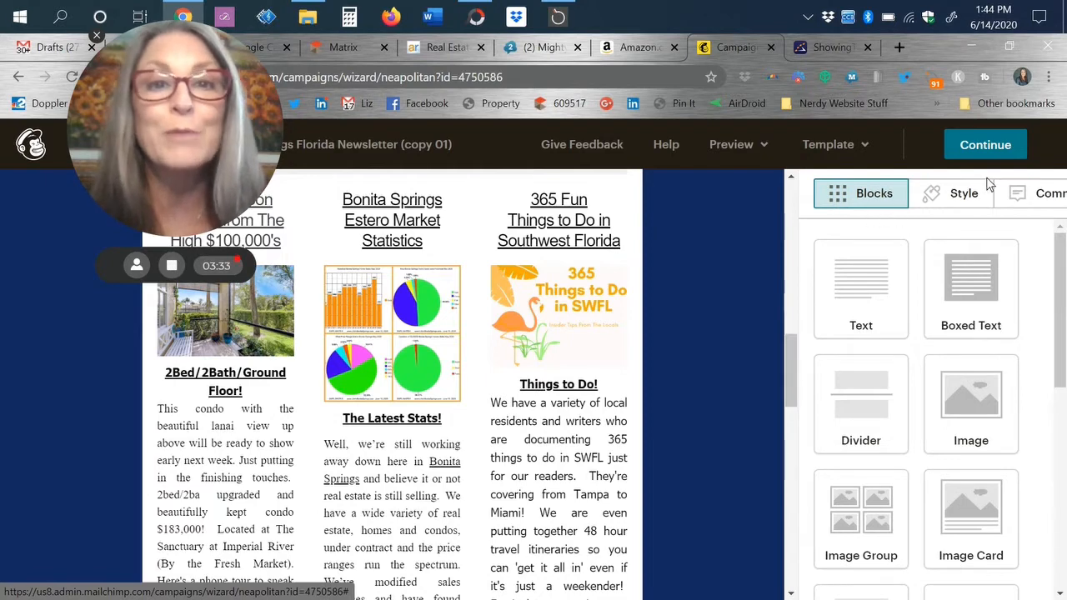
pyautogui.click(476, 17)
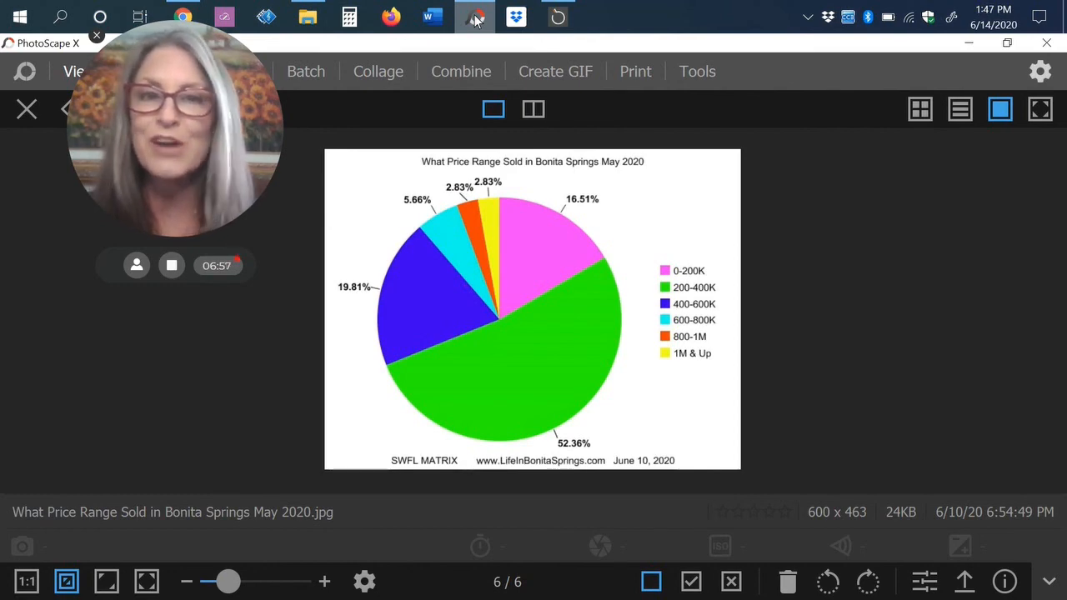
pyautogui.moveTo(267, 219)
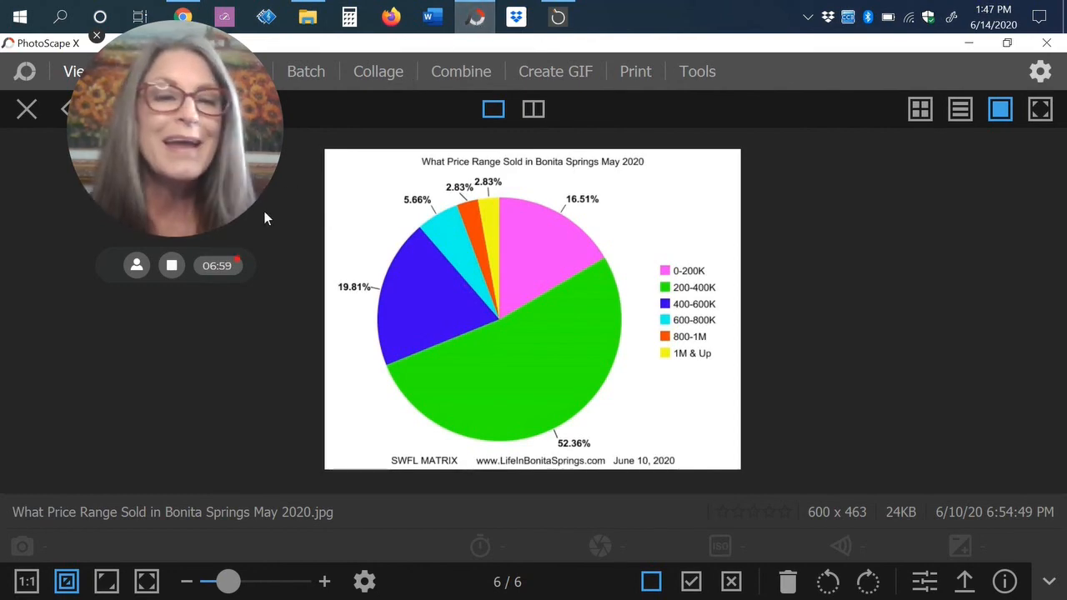
pyautogui.moveTo(171, 265)
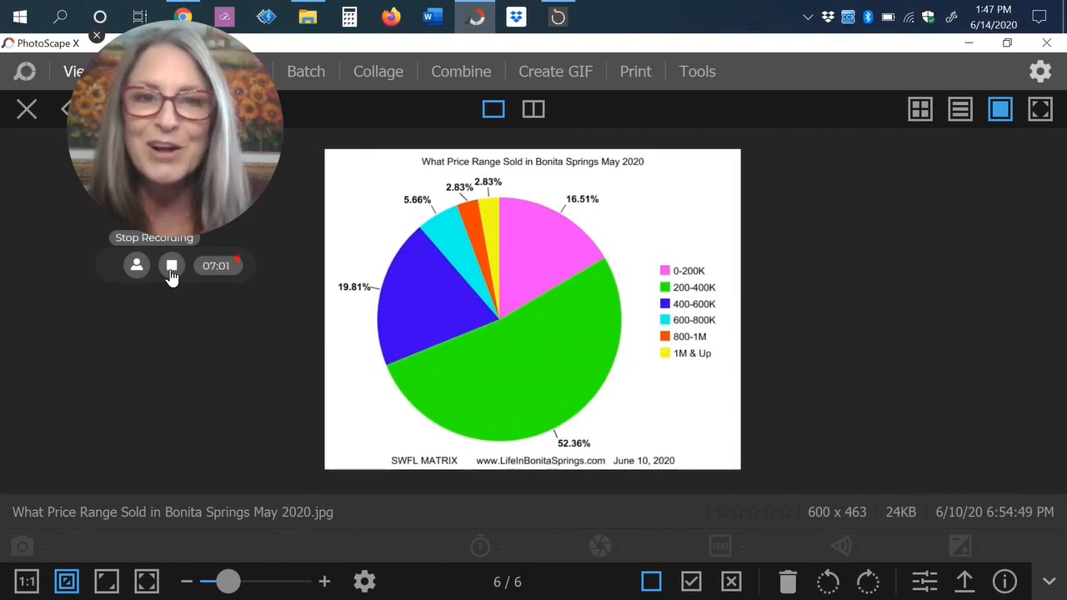